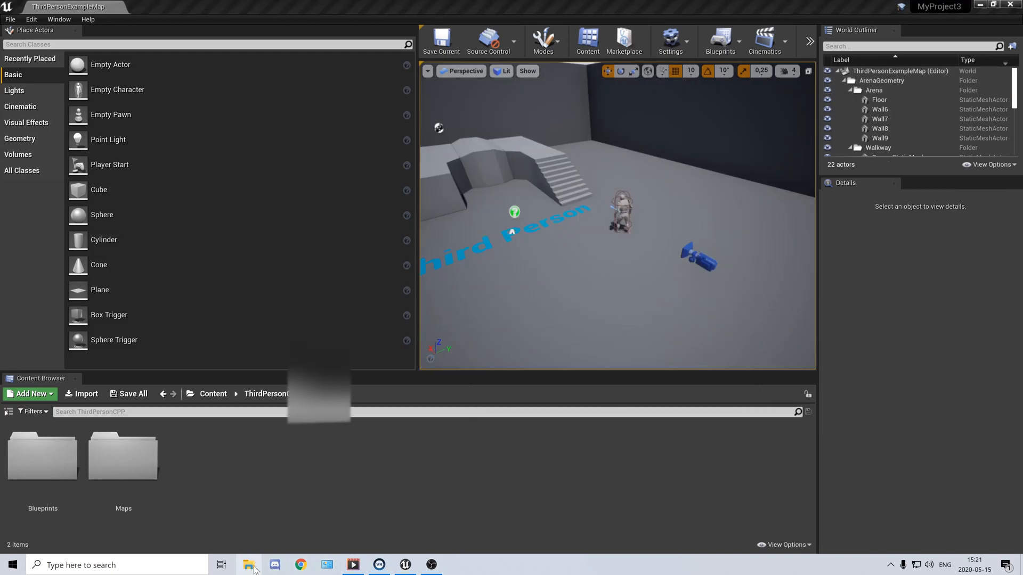
Browse to C:\Program Files\Epic Games\UE_4.25\Engine\Config and open ConsoleVariables.ini in Notepad
left_click(249, 564)
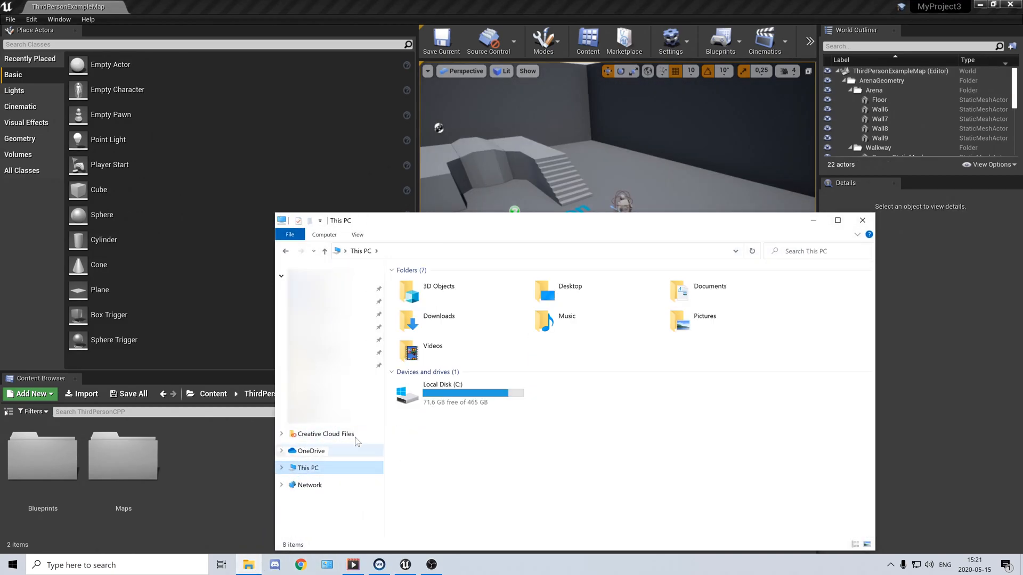
double_click(442, 392)
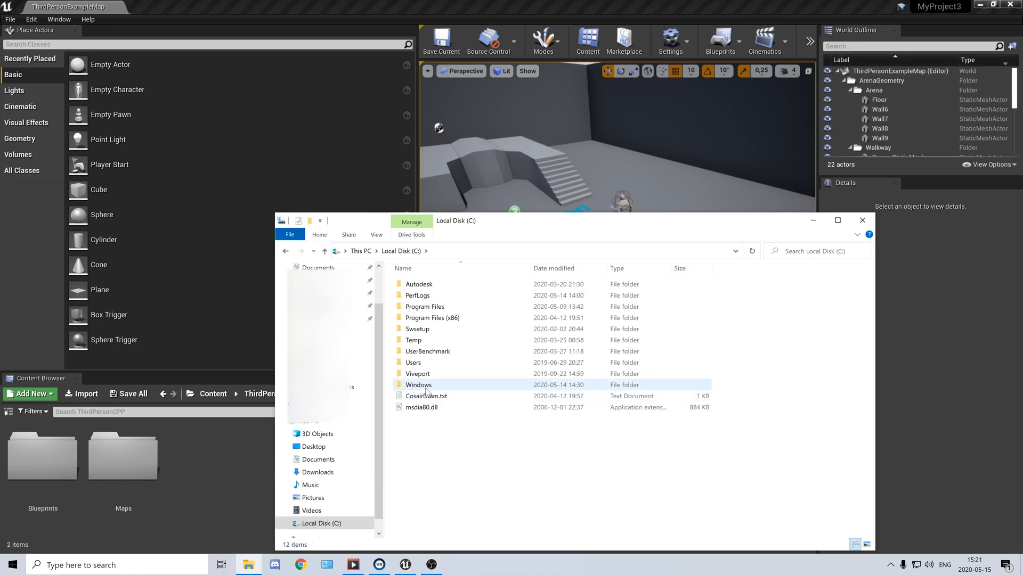
double_click(424, 307)
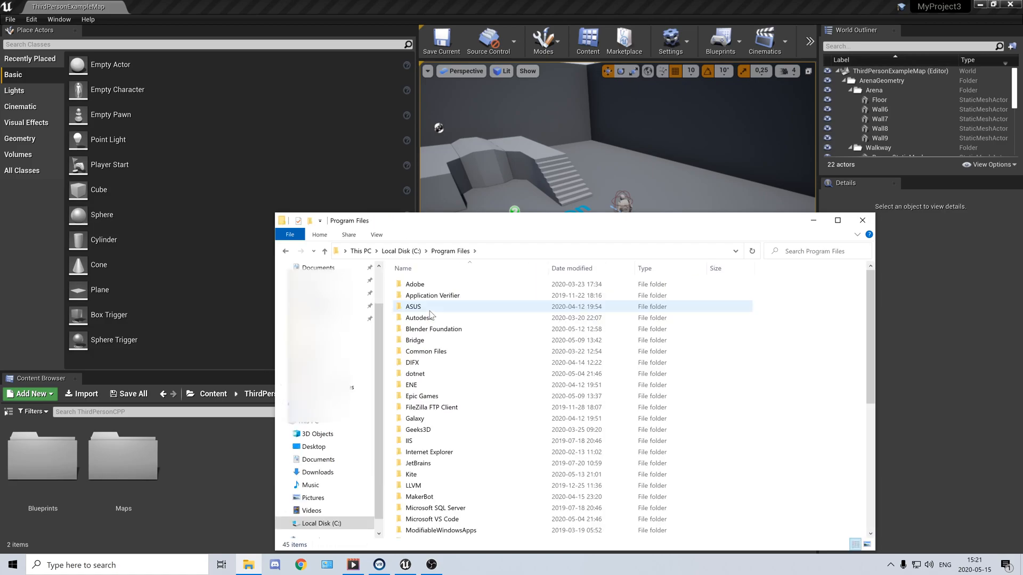
mouse_move(436, 402)
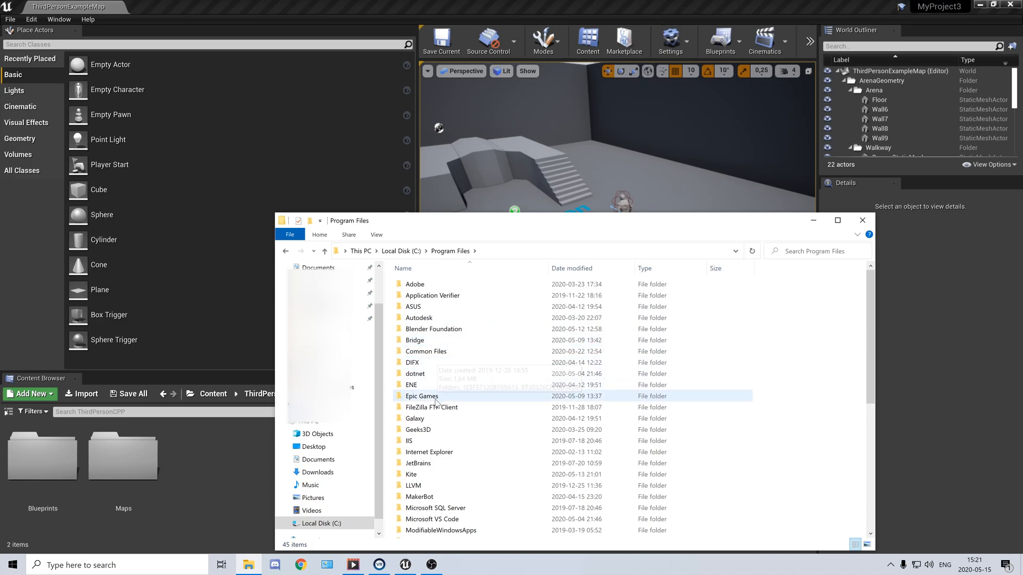
double_click(422, 396)
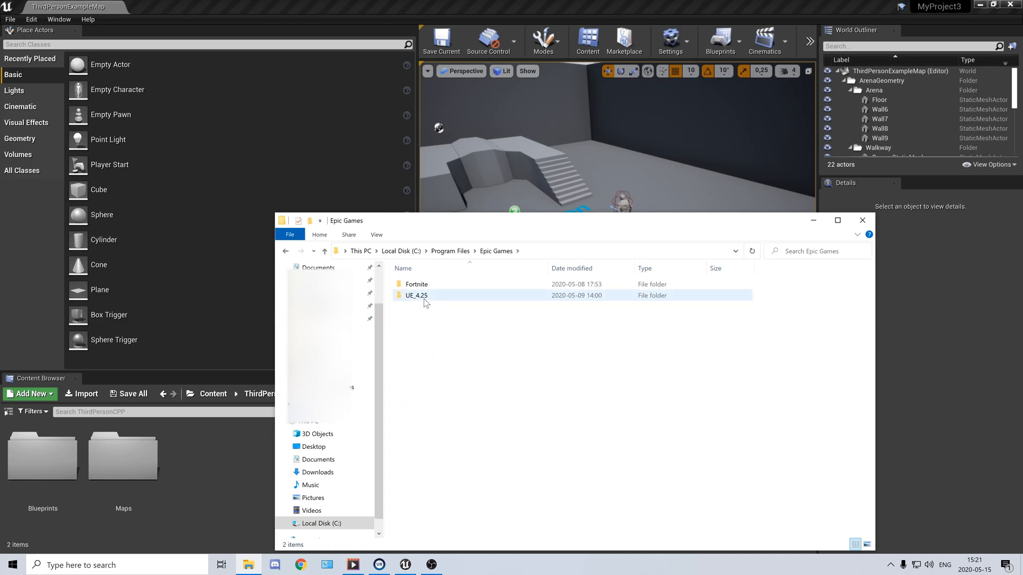
double_click(416, 295)
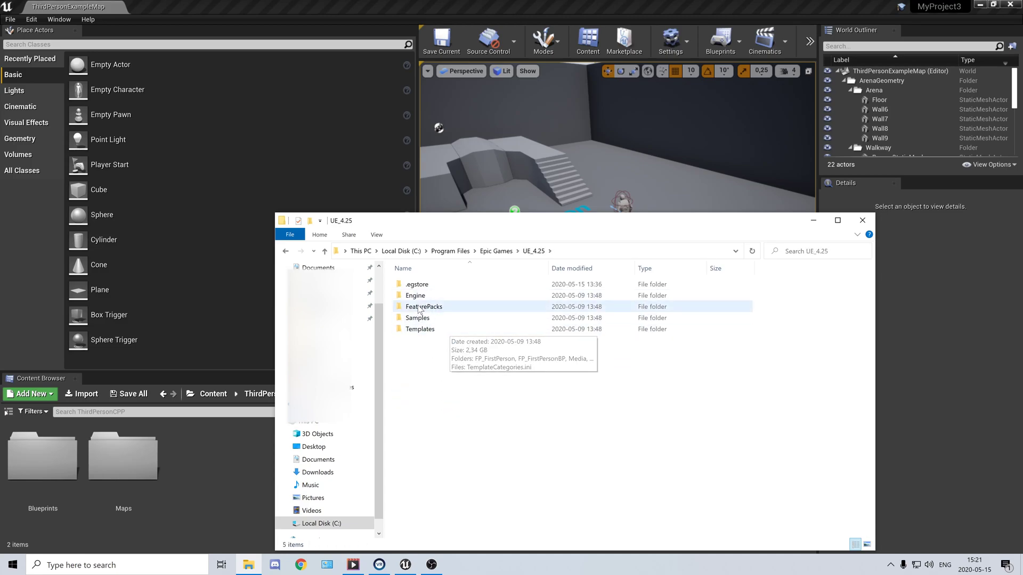
double_click(416, 295)
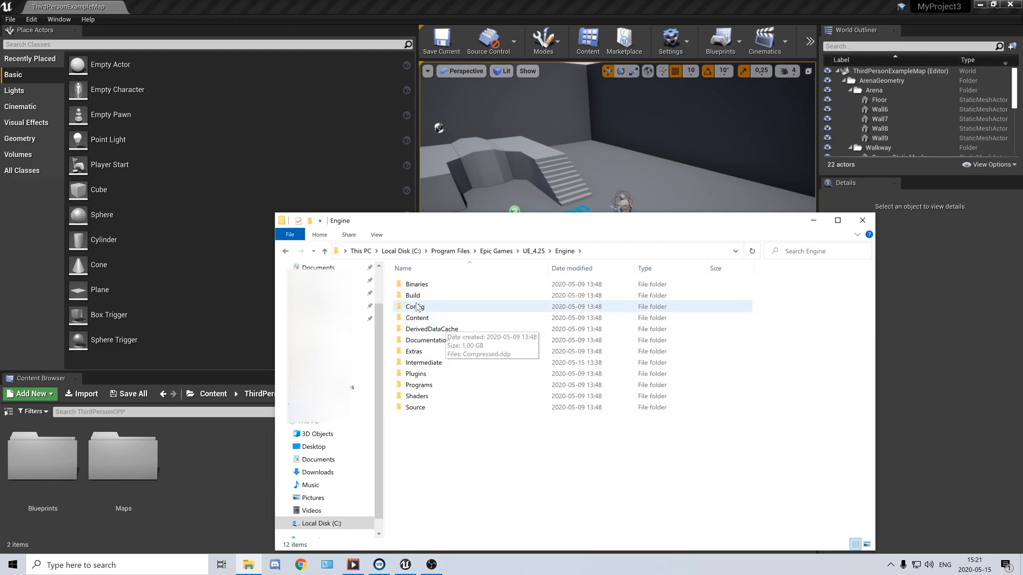
double_click(414, 307)
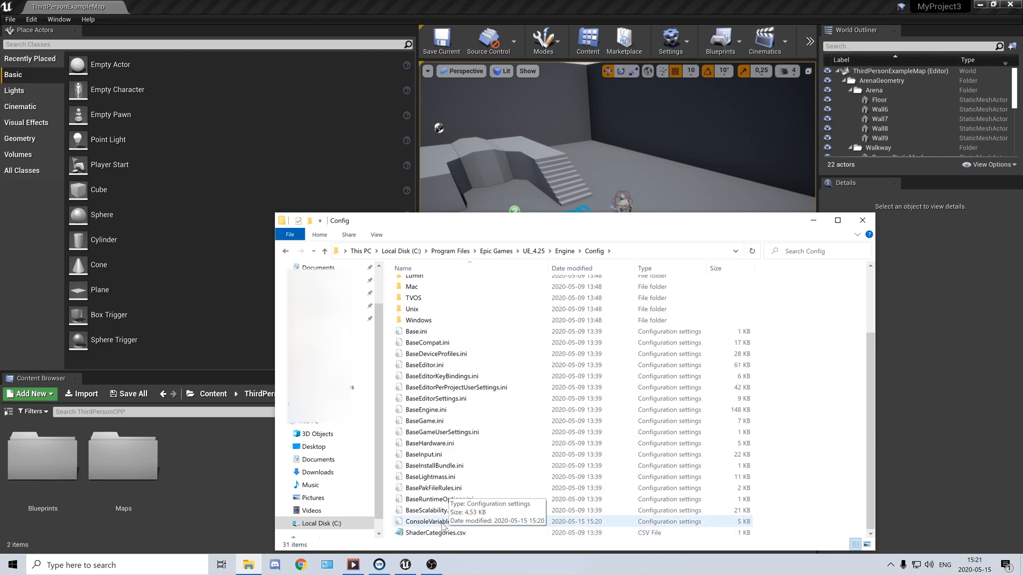
double_click(429, 522)
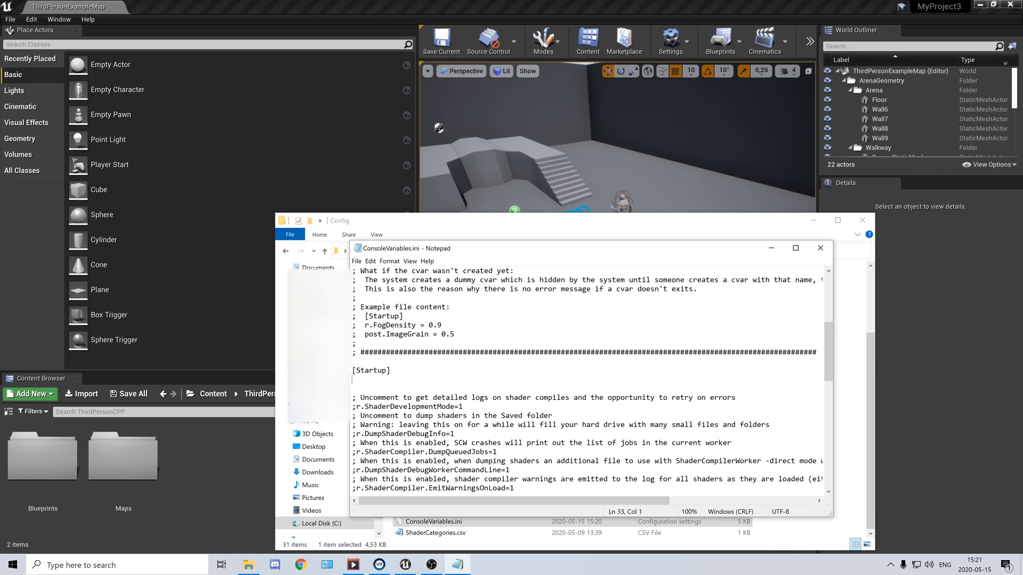
Add Editor.OverrideDPIBasedEditorViewportScaling=1 below [Startup] and close the file
type("Editor.OverrideDPIBasedEditorViewportScaling=1")
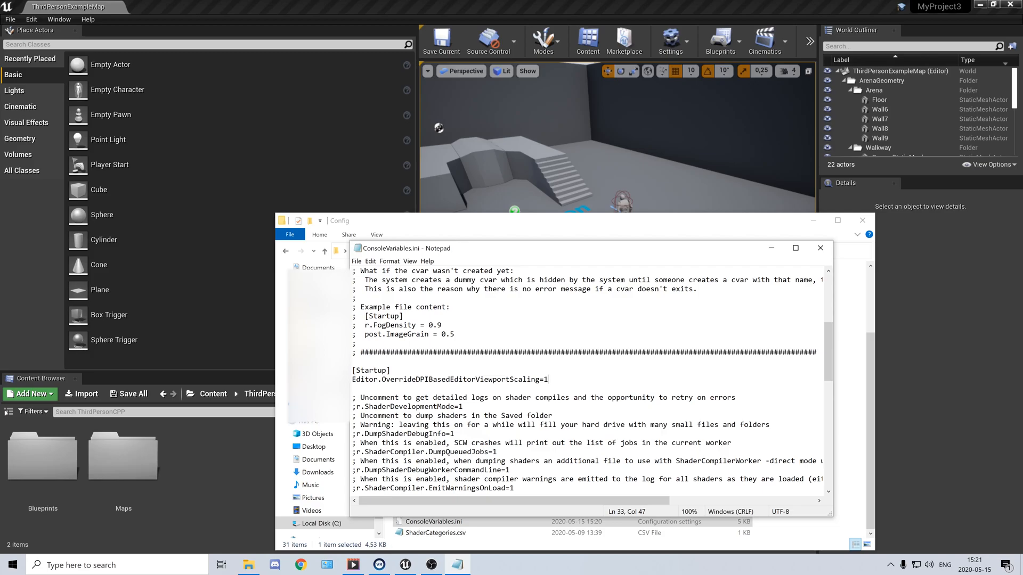
left_click(820, 247)
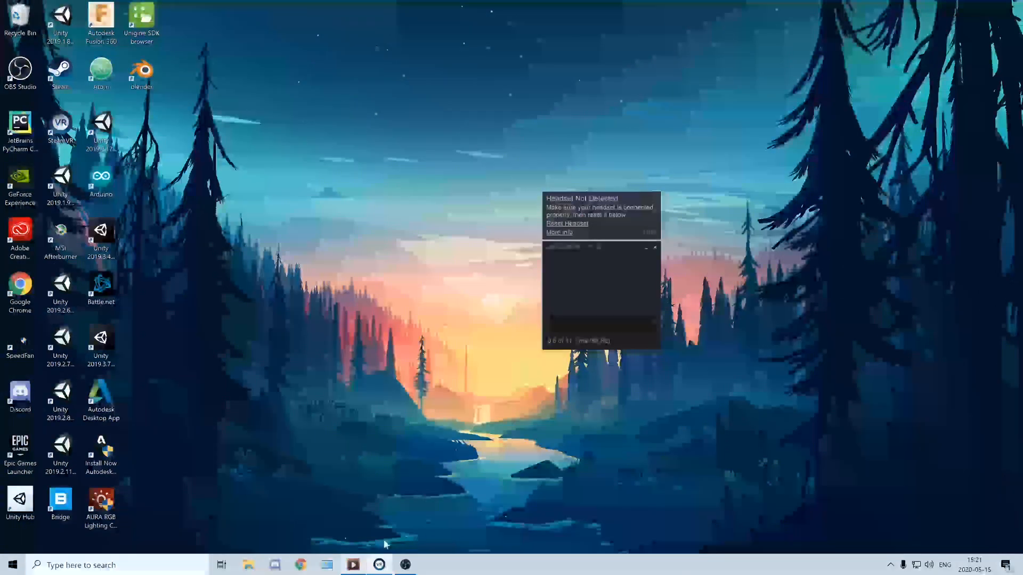
Relaunch Unreal Engine from the Epic Games Launcher's Unreal Engine tab
left_click(407, 564)
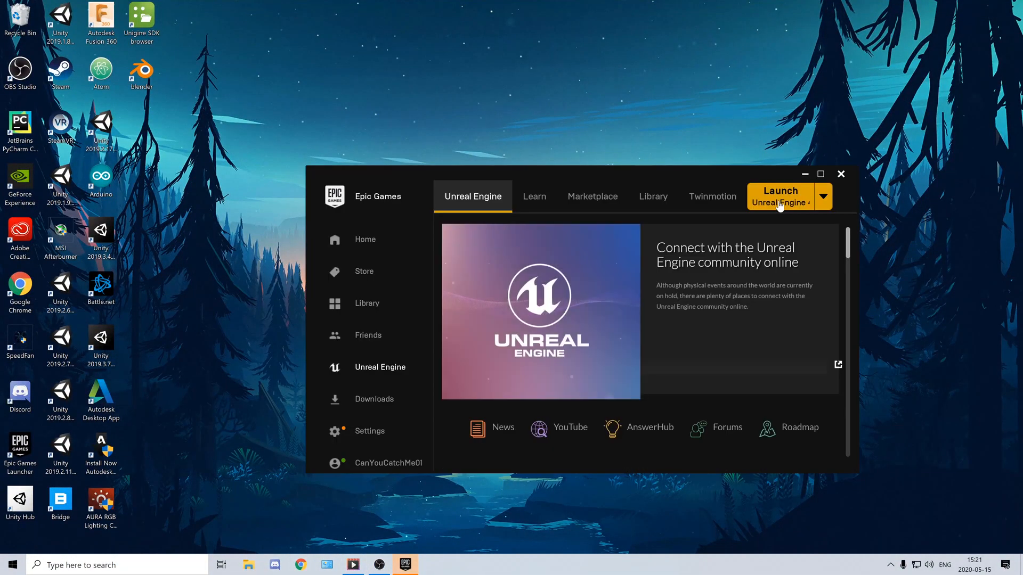
left_click(780, 196)
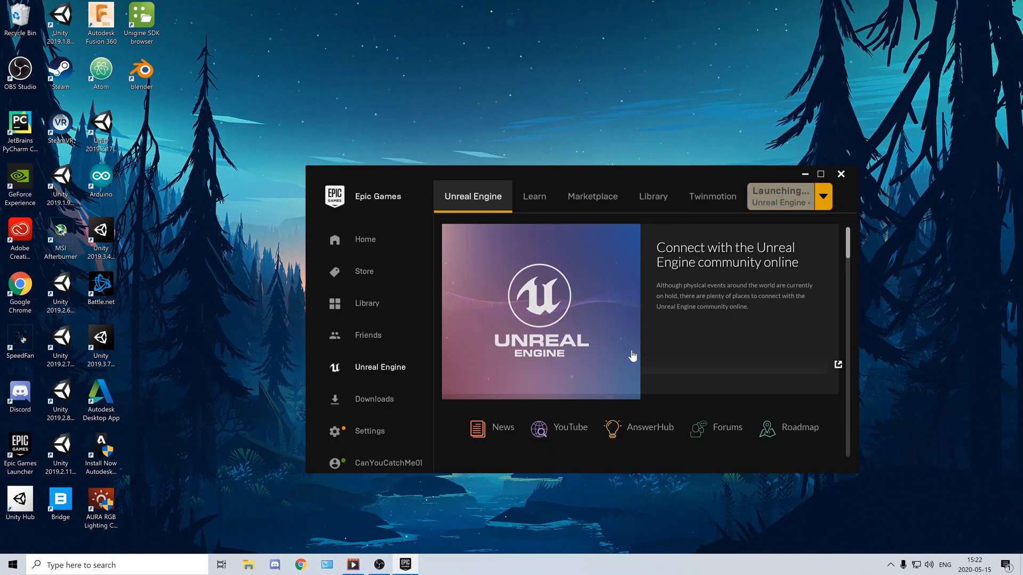